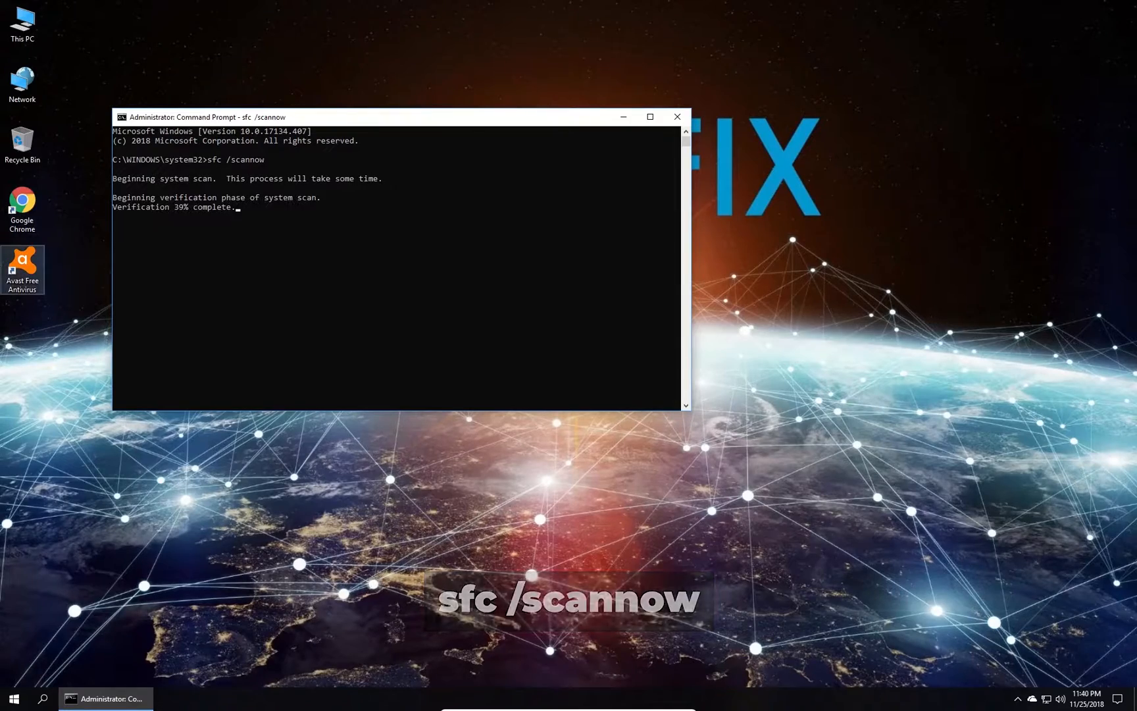
Close the sfc /scannow Command Prompt window, then search Start for 'updates'.
click(675, 116)
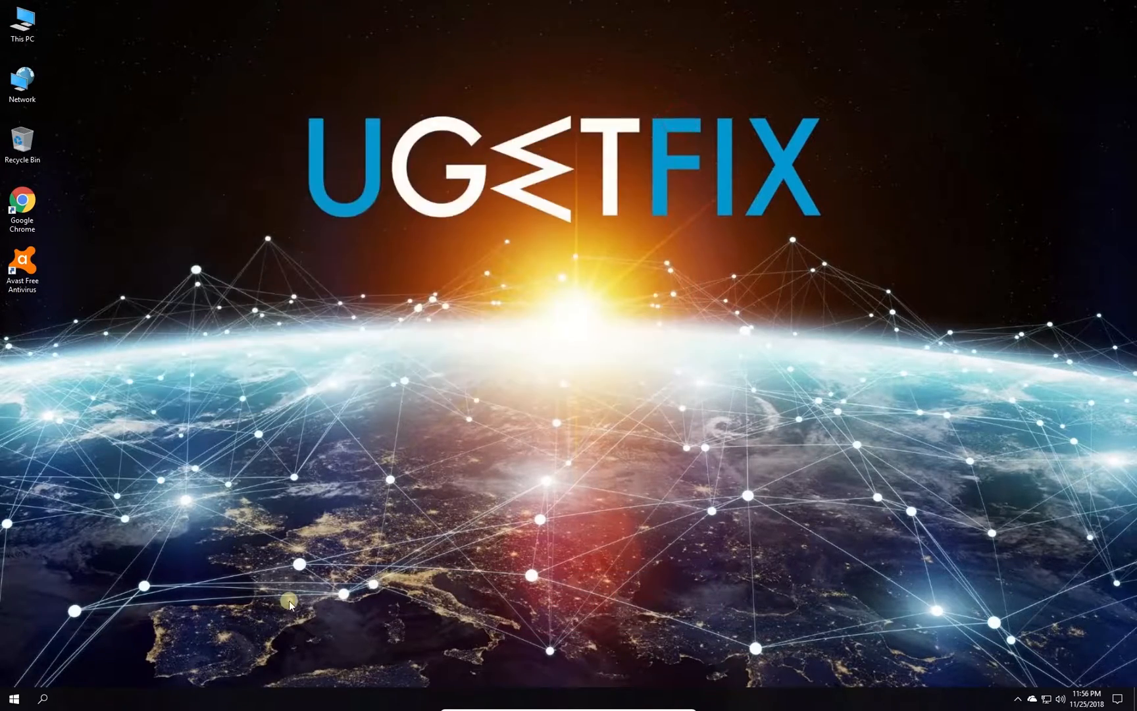
click(12, 699)
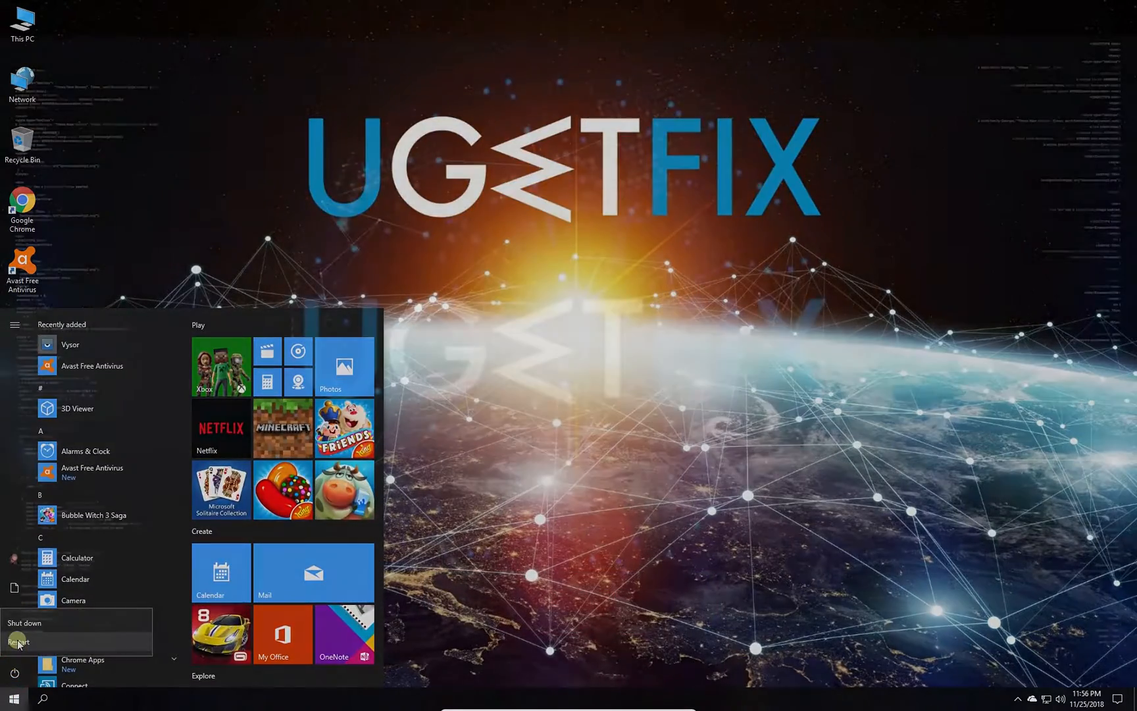
text(updates)
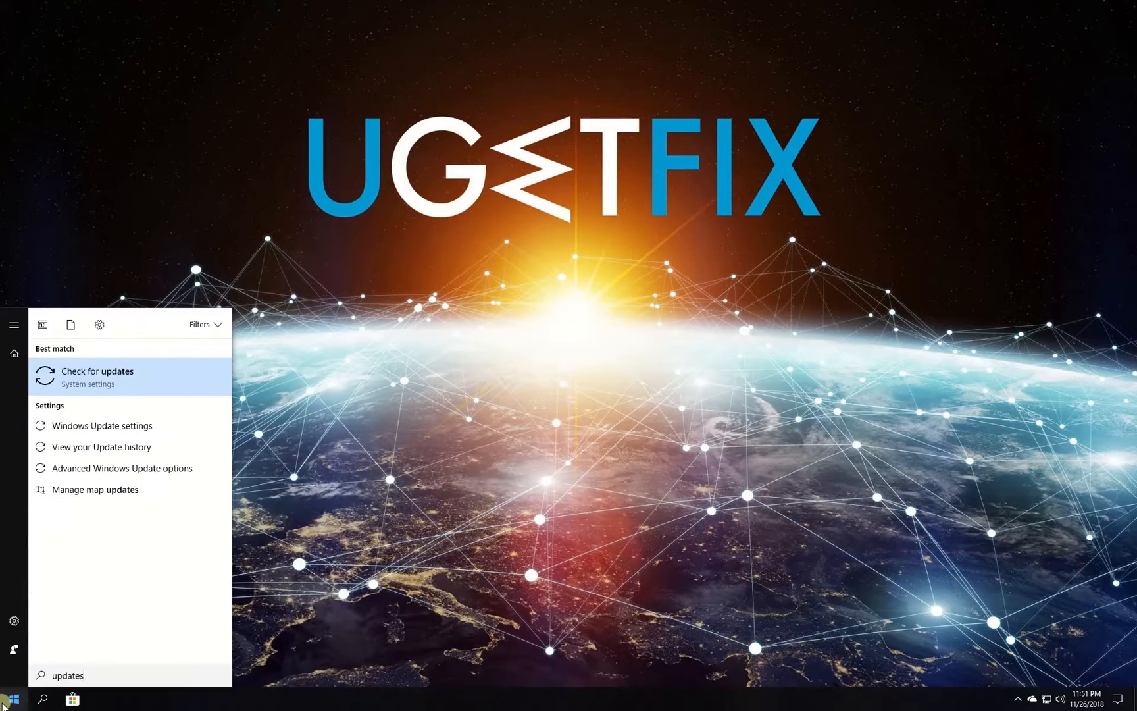
Open Windows Update settings and start a check for new updates.
click(94, 377)
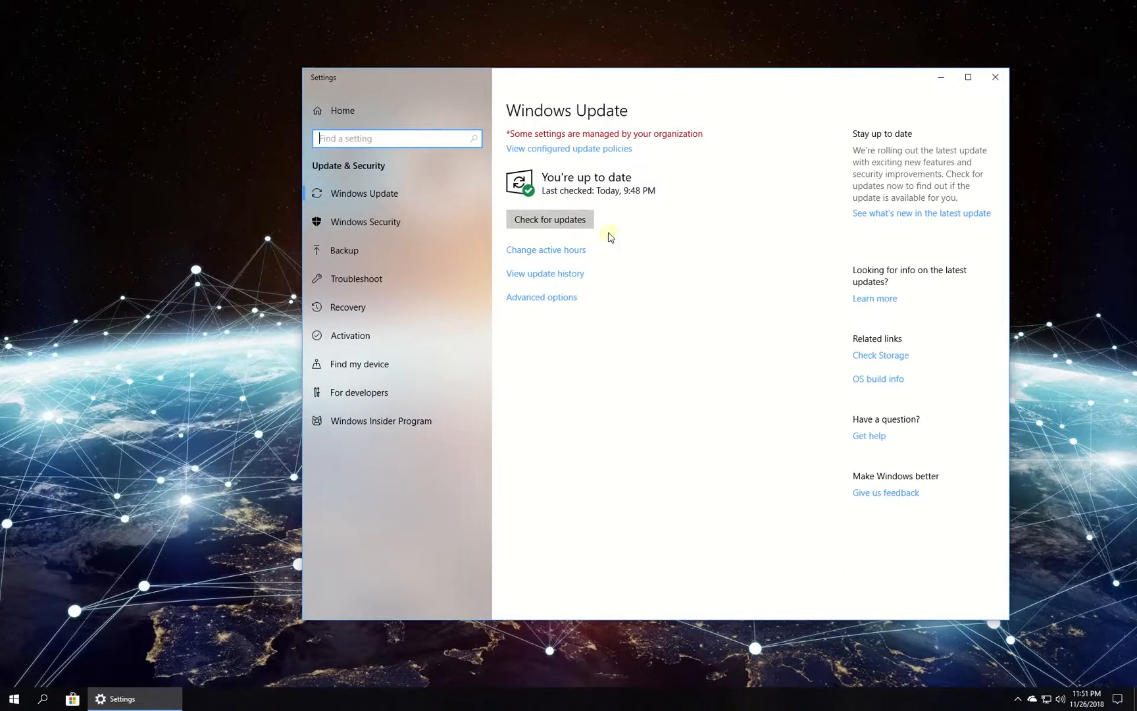
click(548, 219)
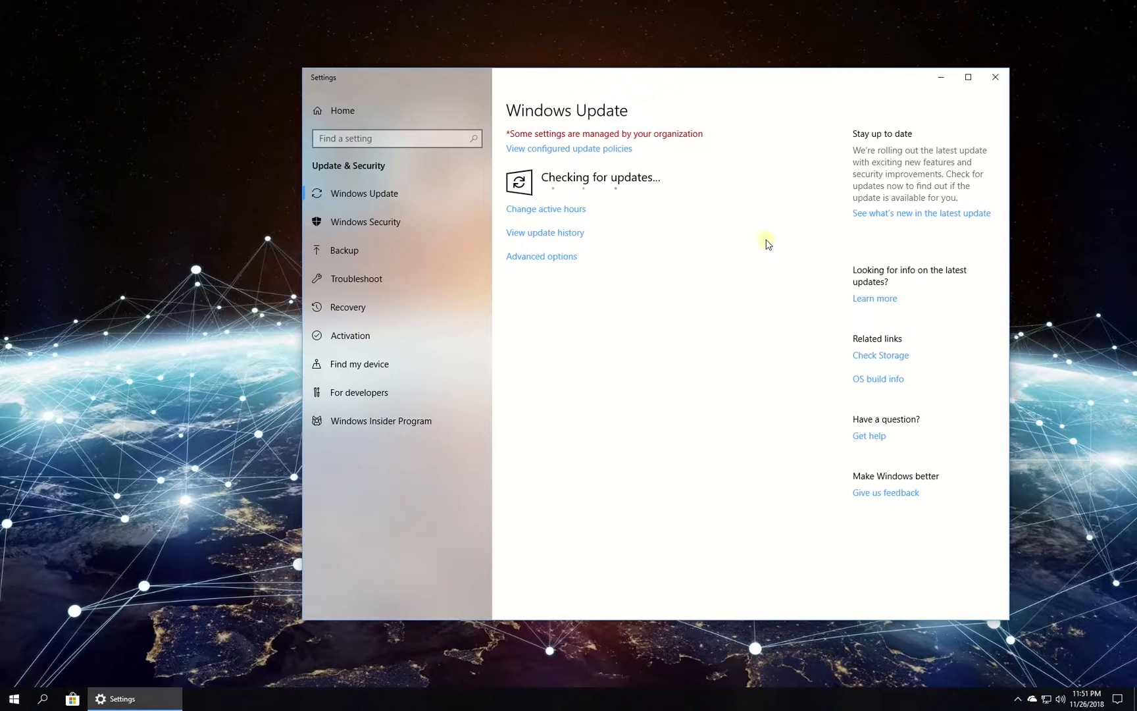
key(win+r)
text(msconfig)
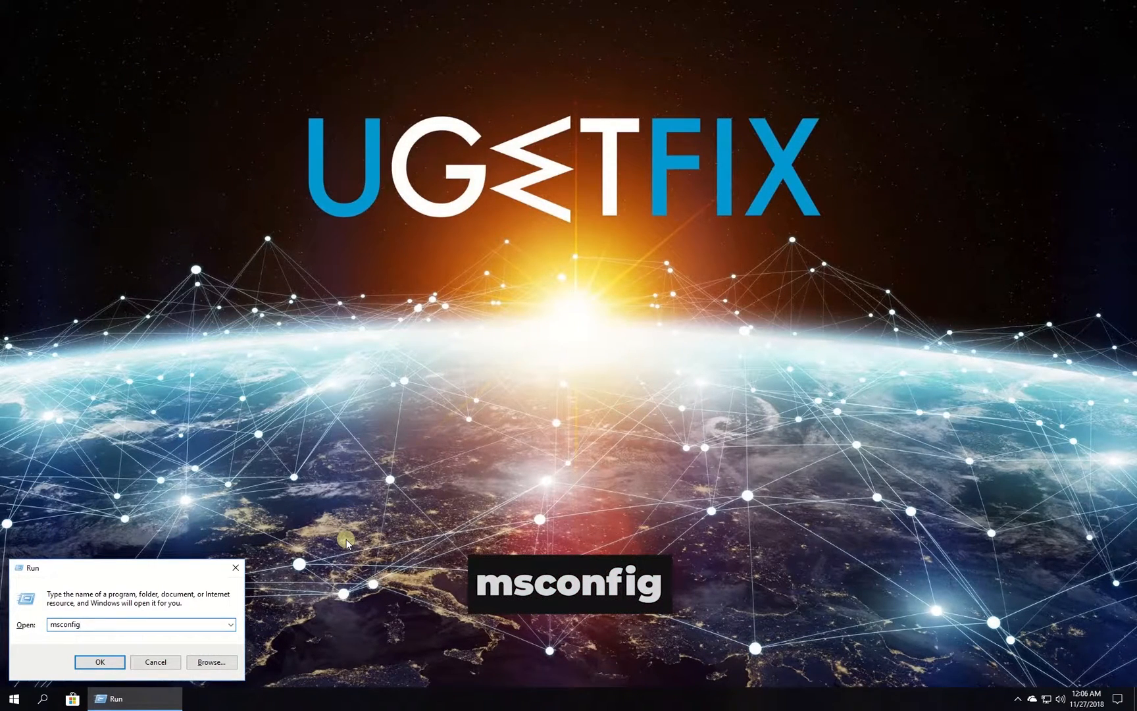
Launch msconfig and disable all non-Microsoft services on the Services tab.
click(100, 662)
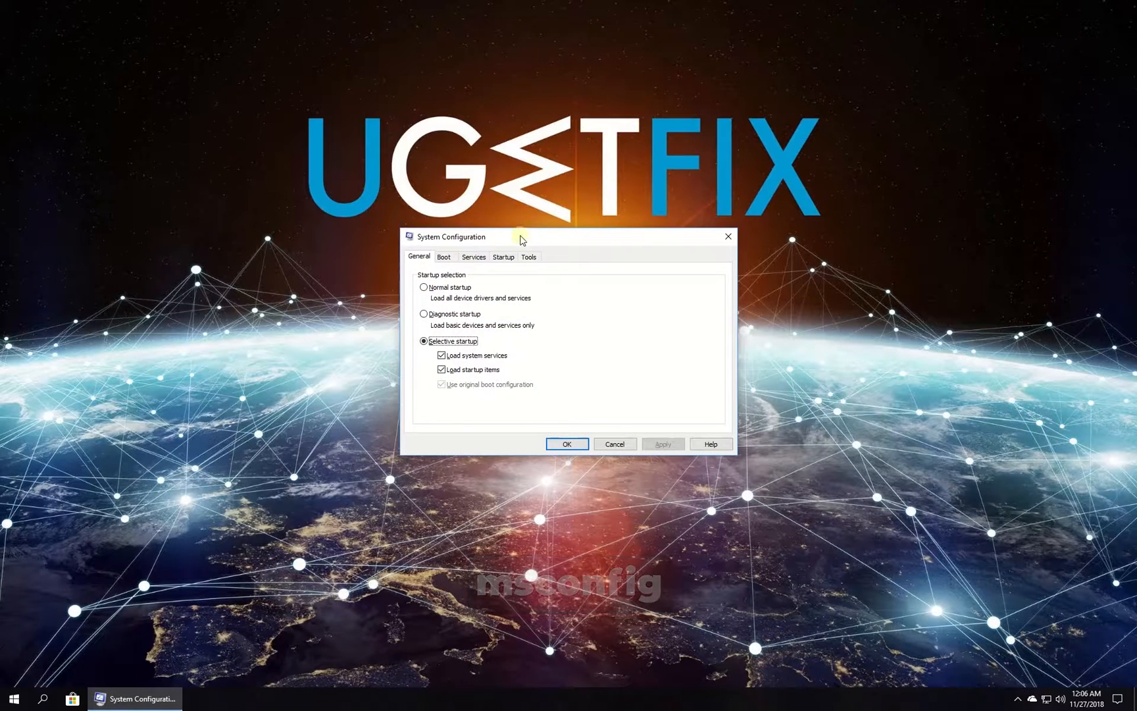
click(473, 256)
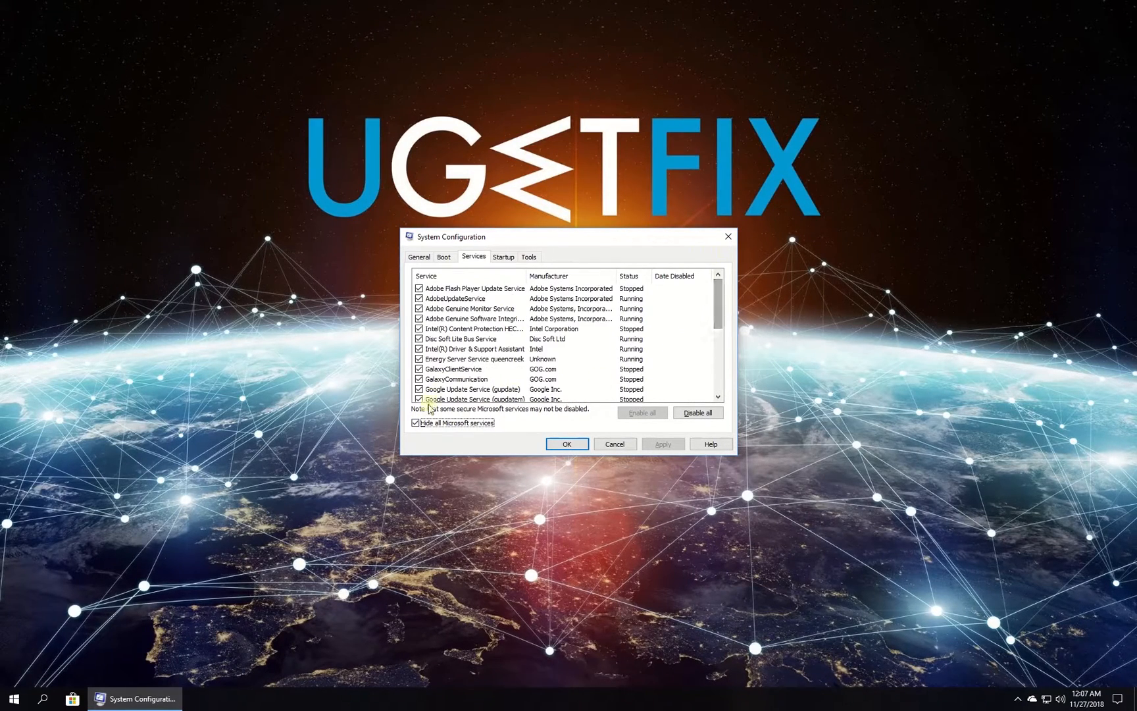
click(697, 412)
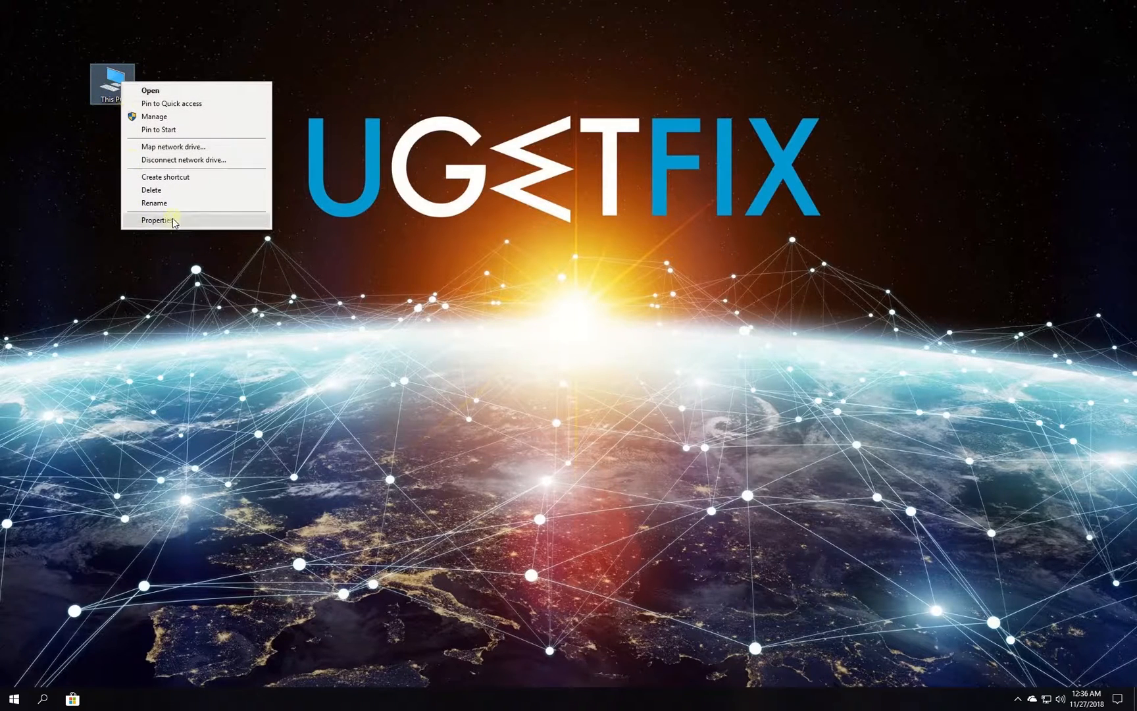
Open This PC's Properties to view the Windows 10 Pro System page.
click(156, 220)
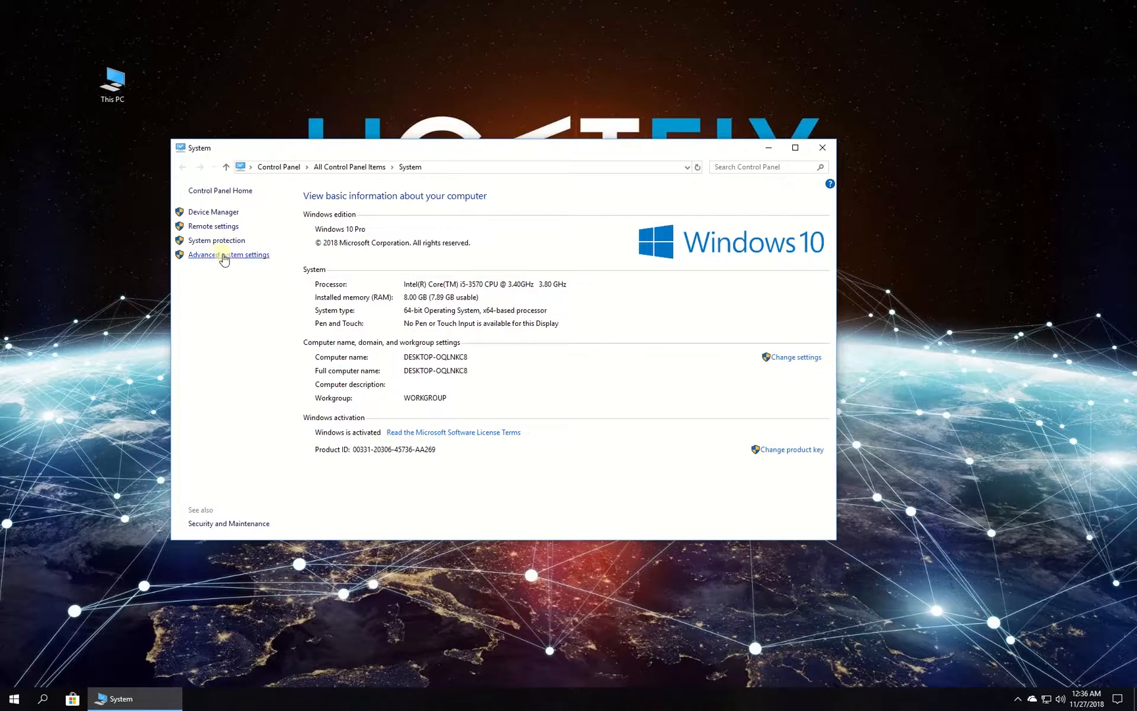
Launch System Restore from System Protection and choose to pick a different restore point.
click(229, 254)
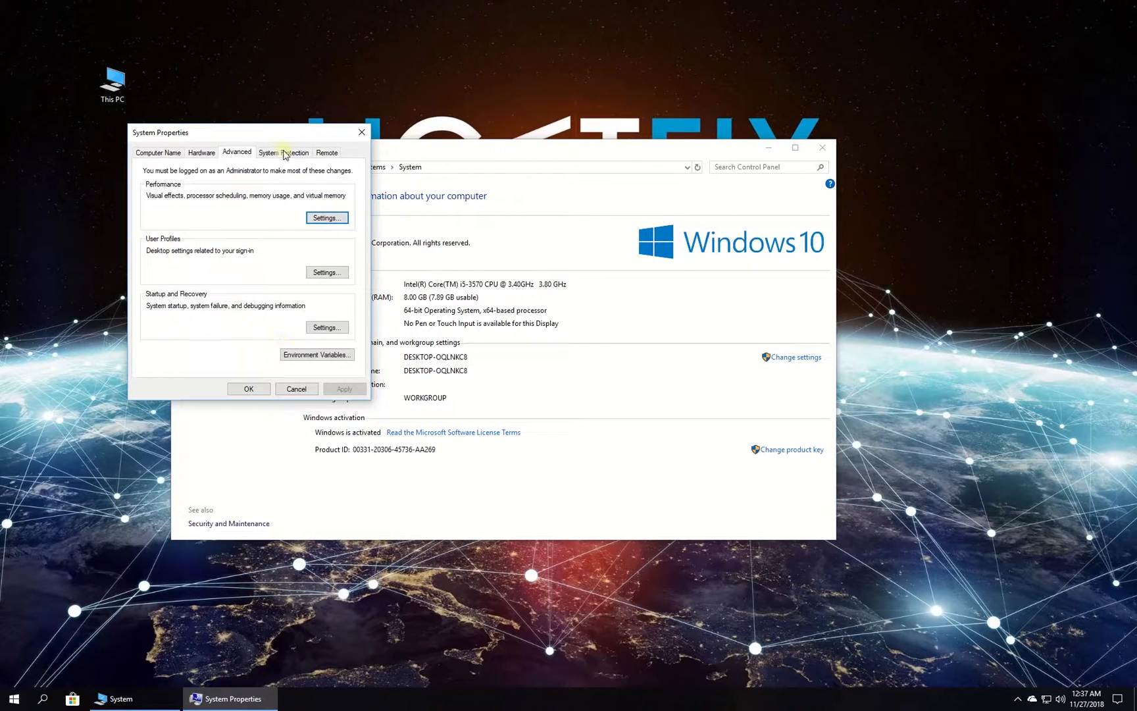
click(284, 152)
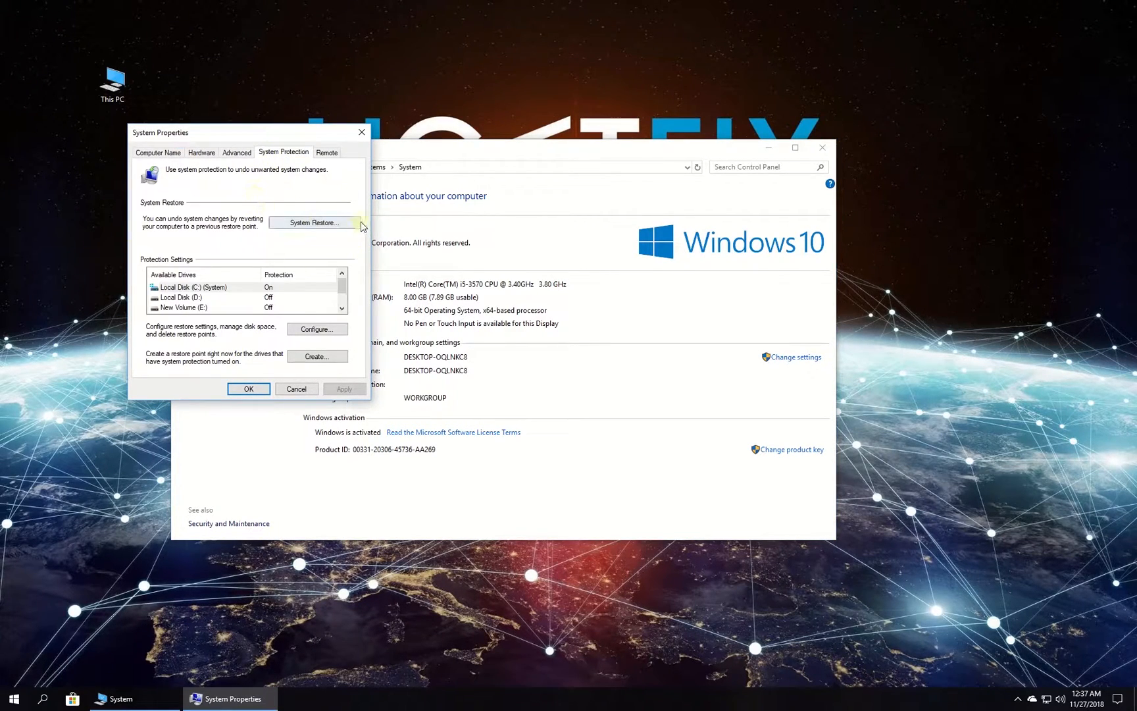
click(314, 222)
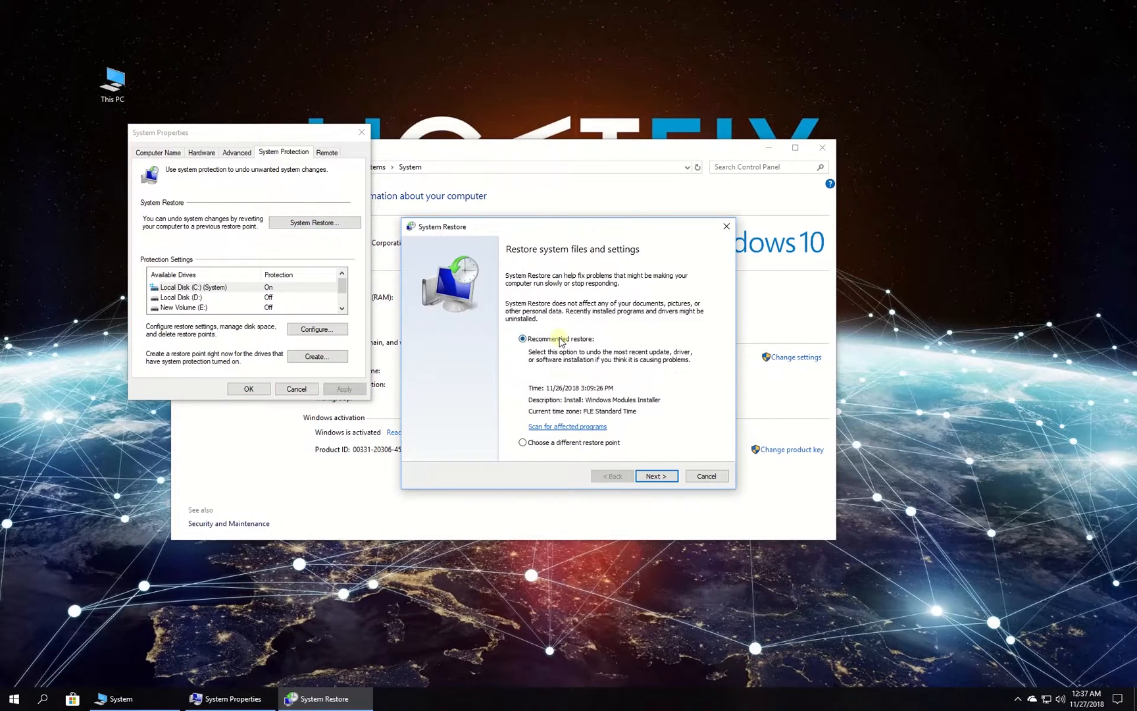
click(523, 442)
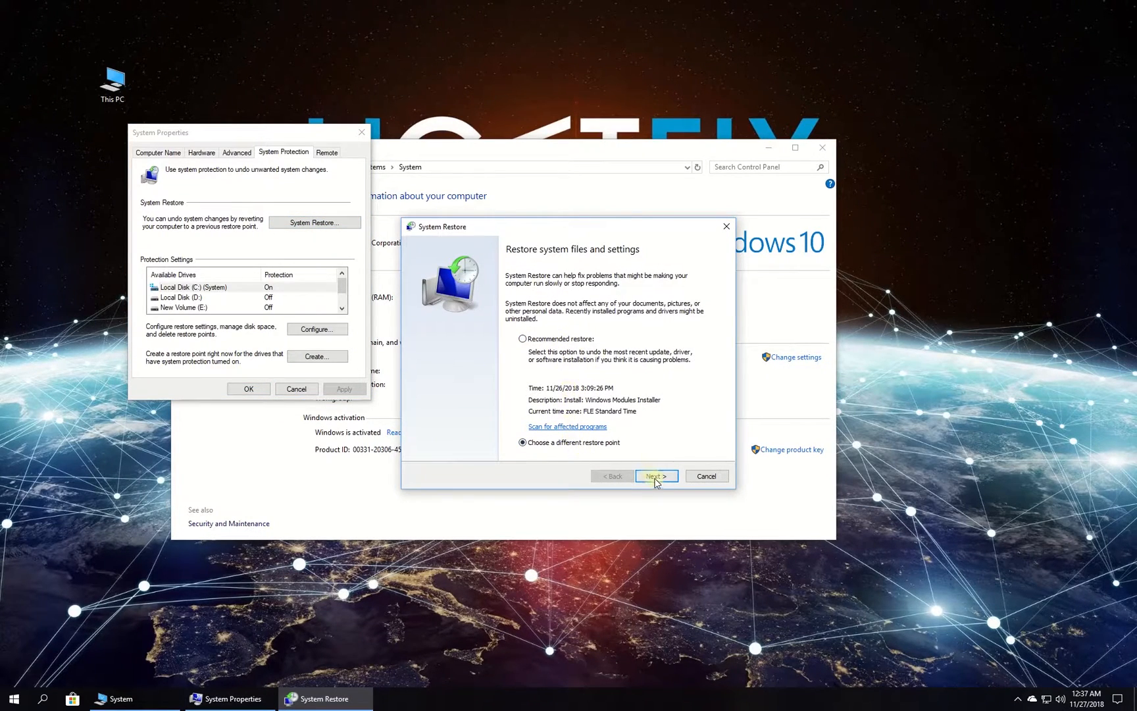
click(655, 475)
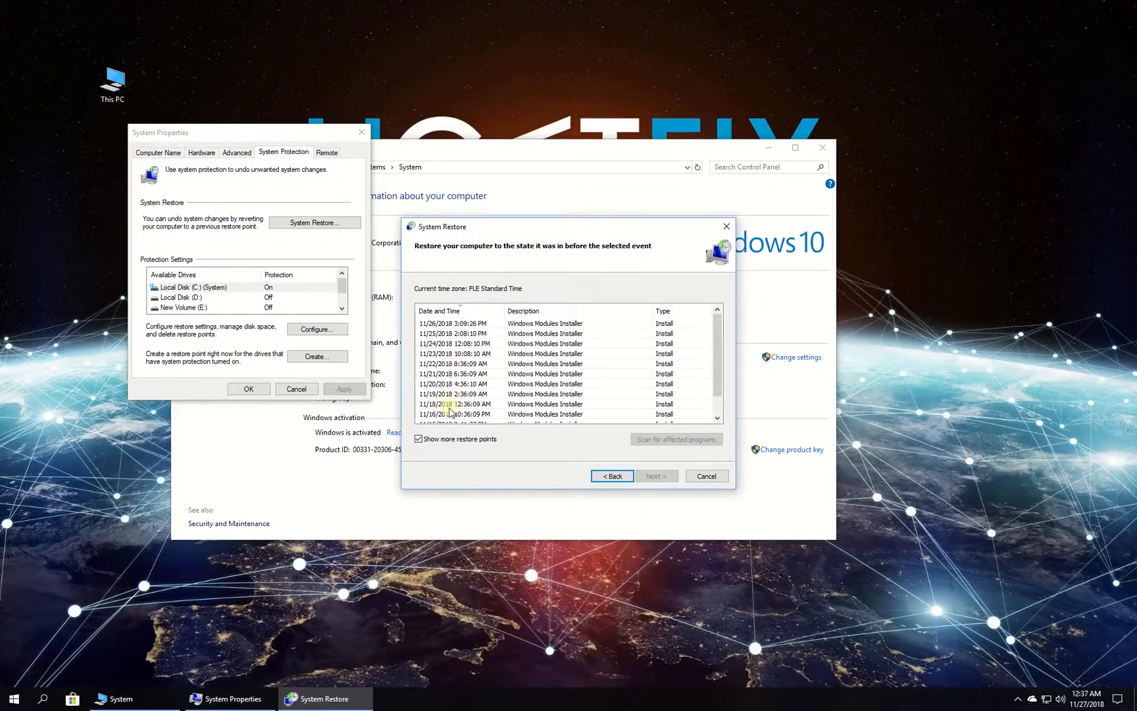